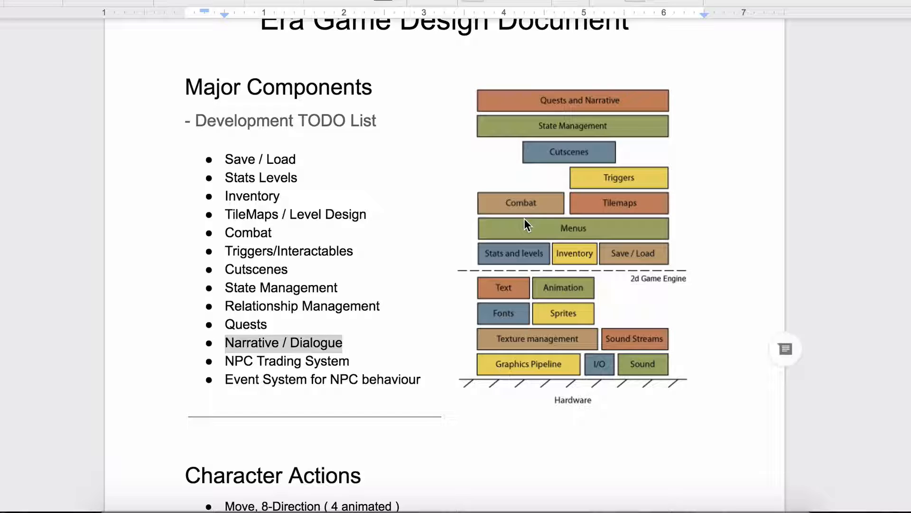
{"action": "mouse_move", "coordinate": [376, 481]}
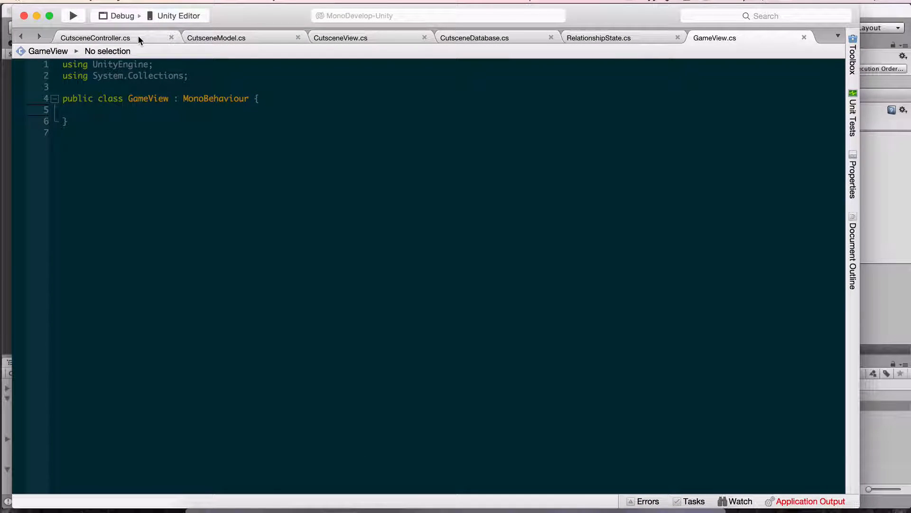
- Glance at CutsceneView.cs, then return to CutsceneModel.cs and its CutsceneDatabase reference
{"action": "left_click", "coordinate": [217, 38]}
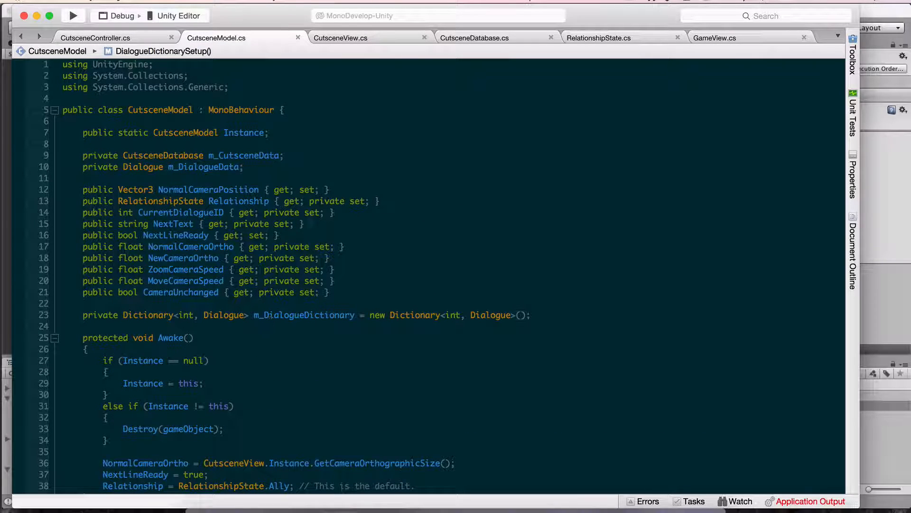
{"action": "left_click", "coordinate": [340, 37]}
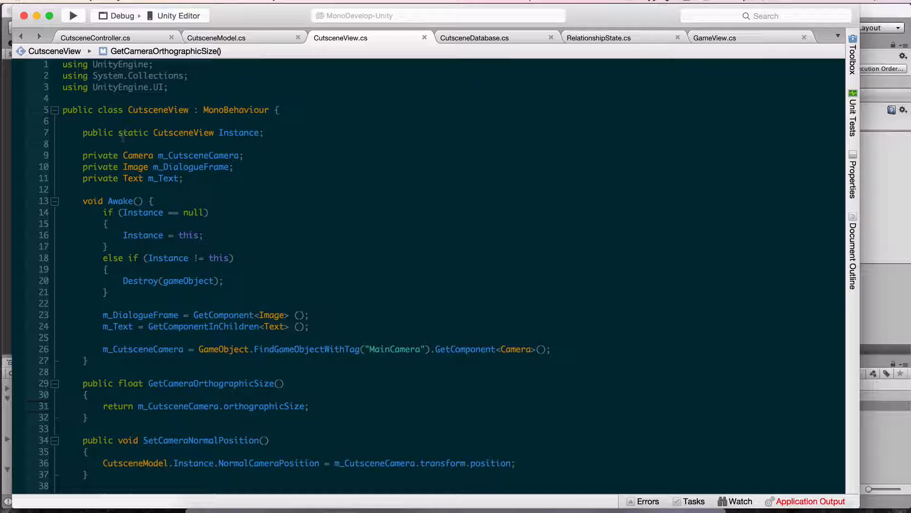
{"action": "left_click", "coordinate": [216, 37]}
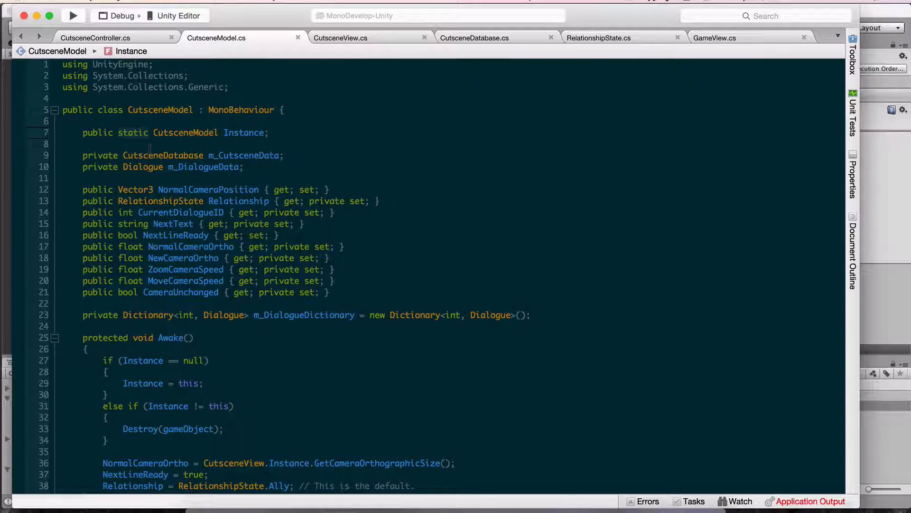
{"action": "mouse_move", "coordinate": [162, 155]}
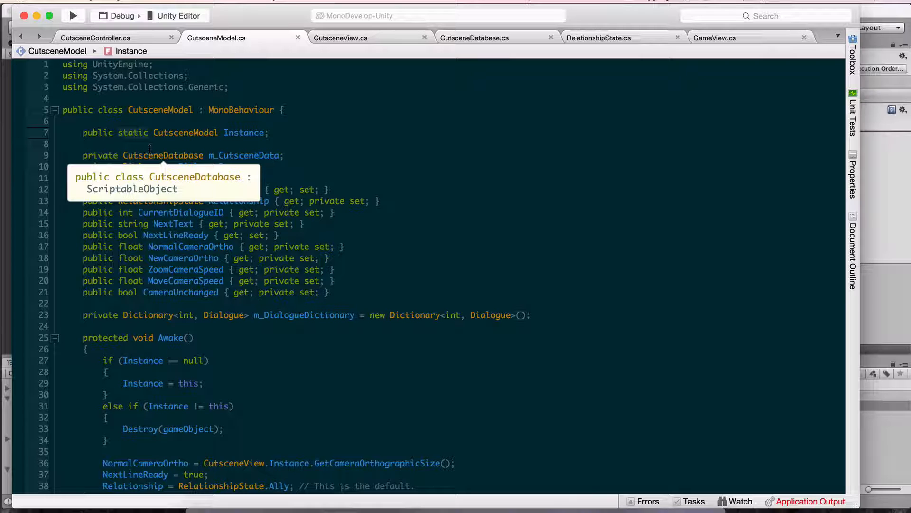
{"action": "mouse_move", "coordinate": [152, 152]}
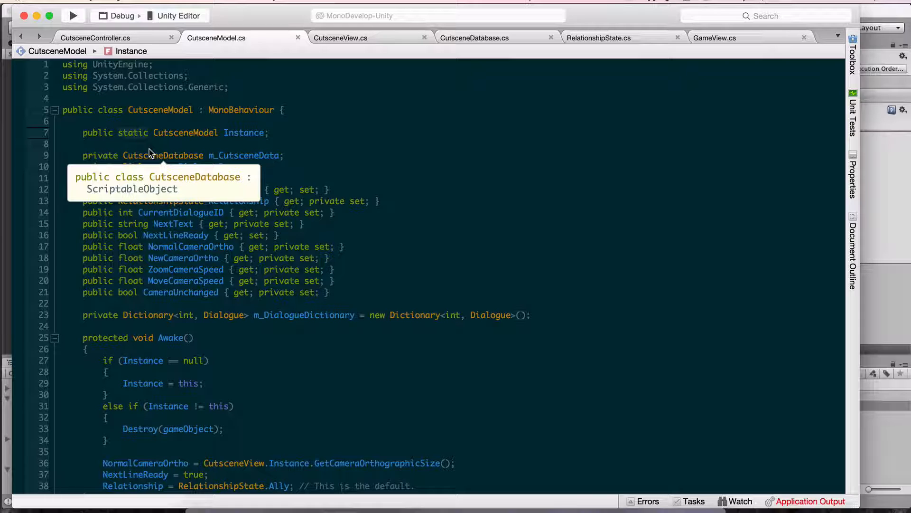
{"action": "mouse_move", "coordinate": [262, 35]}
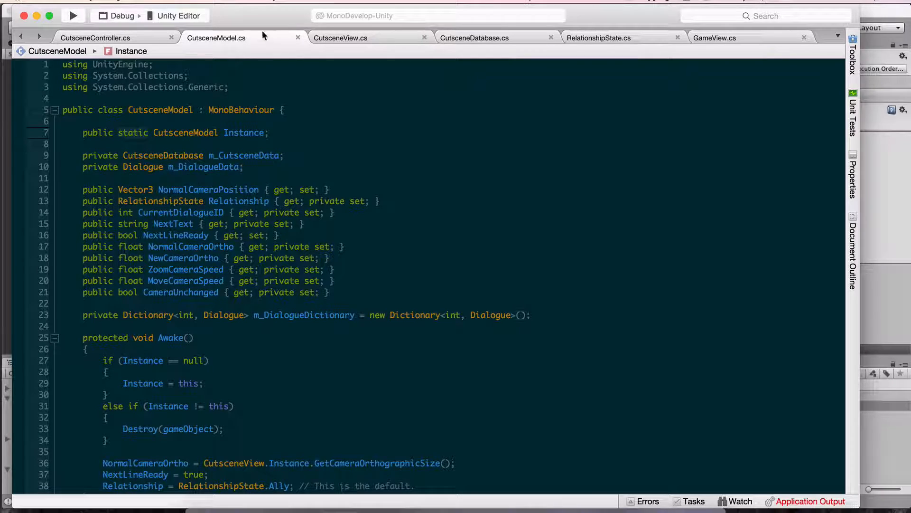
{"action": "left_click", "coordinate": [341, 37]}
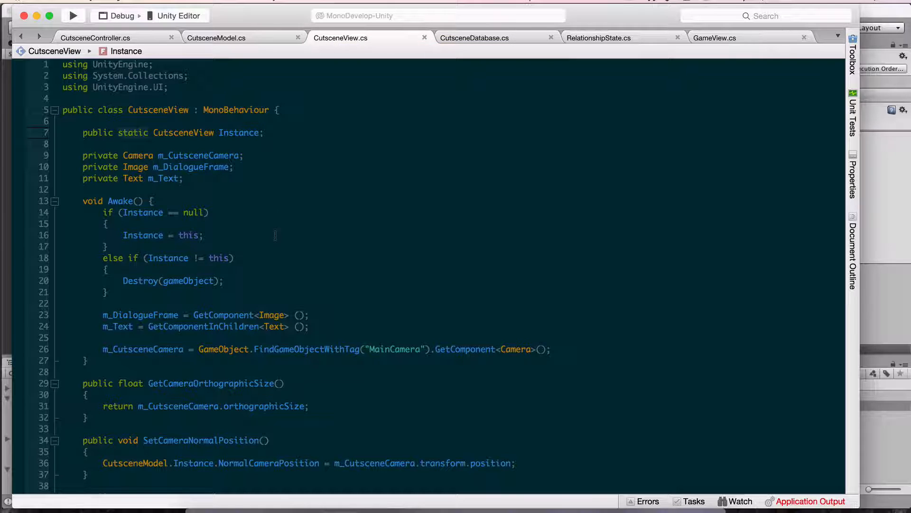
{"action": "scroll", "scroll_direction": "down", "scroll_amount": 3}
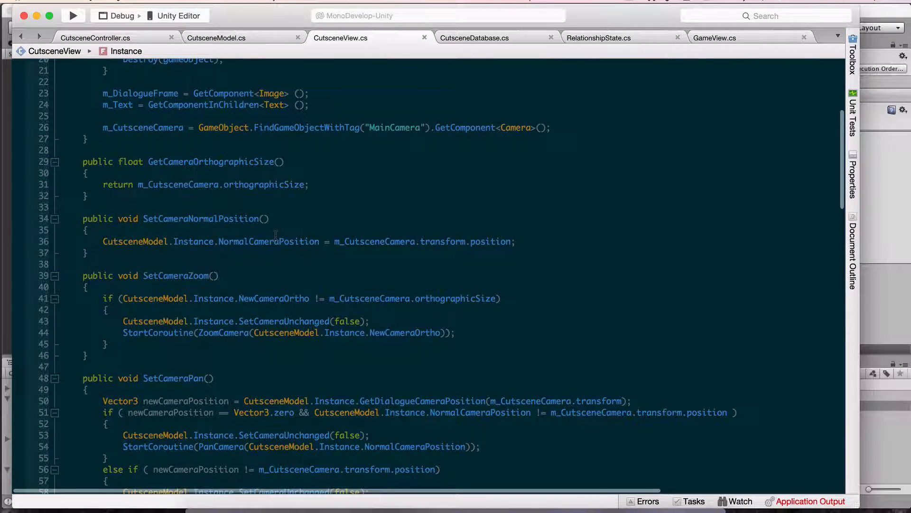
{"action": "scroll", "scroll_direction": "down", "scroll_amount": 3}
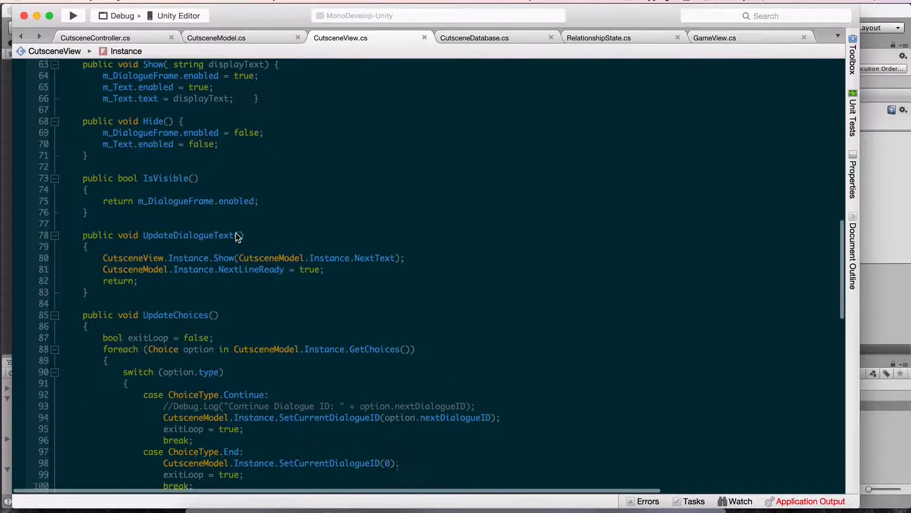
{"action": "scroll", "scroll_direction": "down", "scroll_amount": 3}
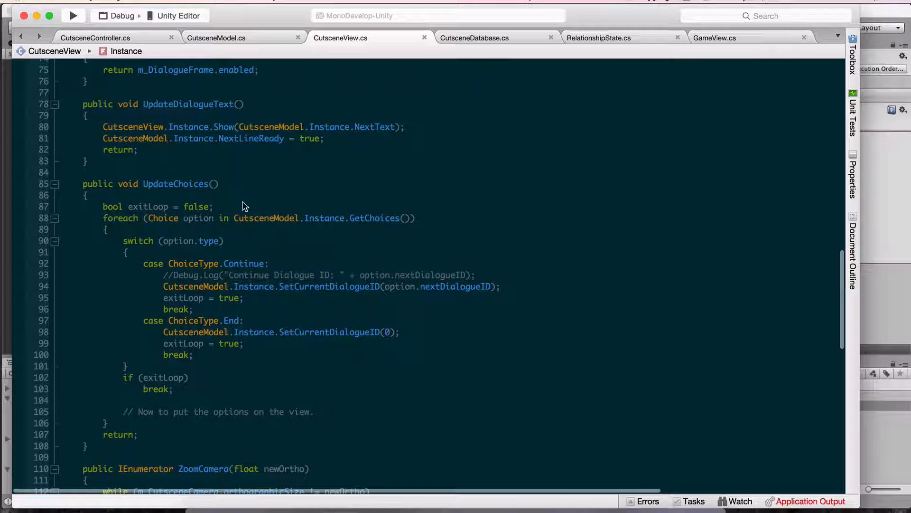
{"action": "scroll", "scroll_direction": "down", "scroll_amount": 3}
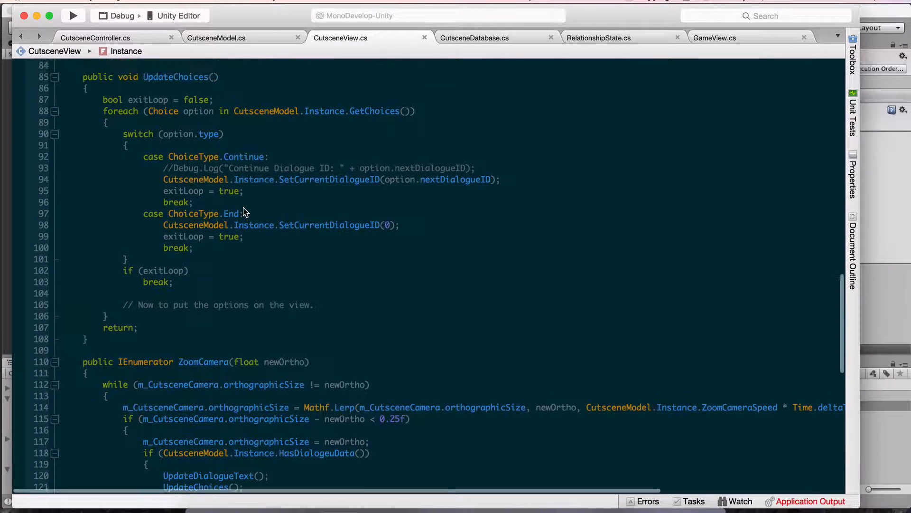
{"action": "mouse_move", "coordinate": [280, 231]}
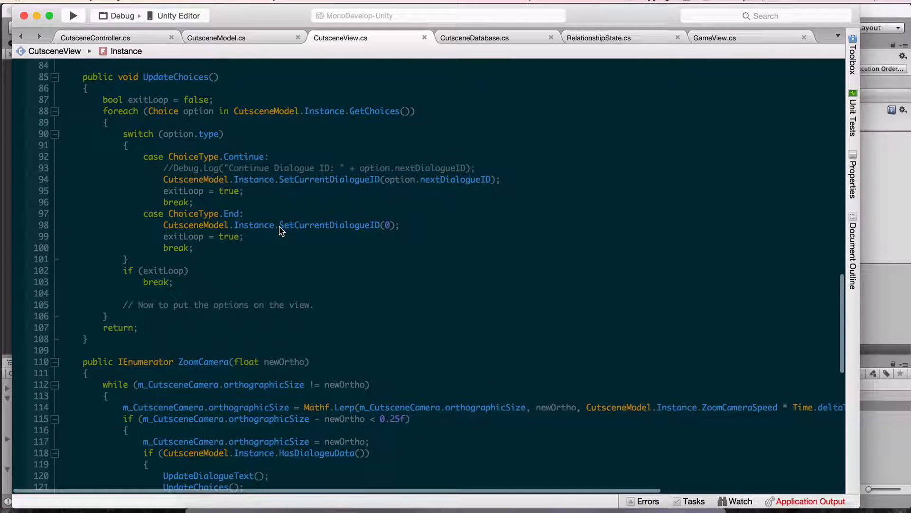
{"action": "scroll", "scroll_direction": "down", "scroll_amount": 3}
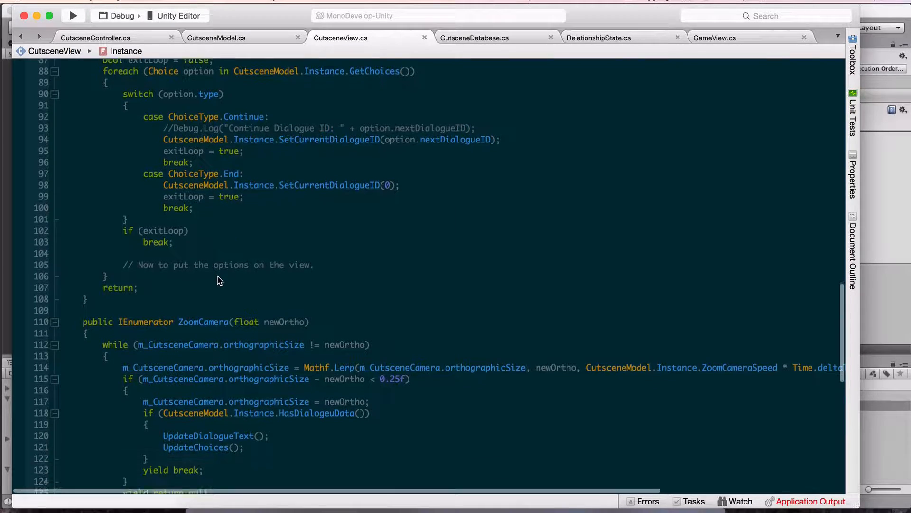
{"action": "scroll", "scroll_direction": "down", "scroll_amount": 3}
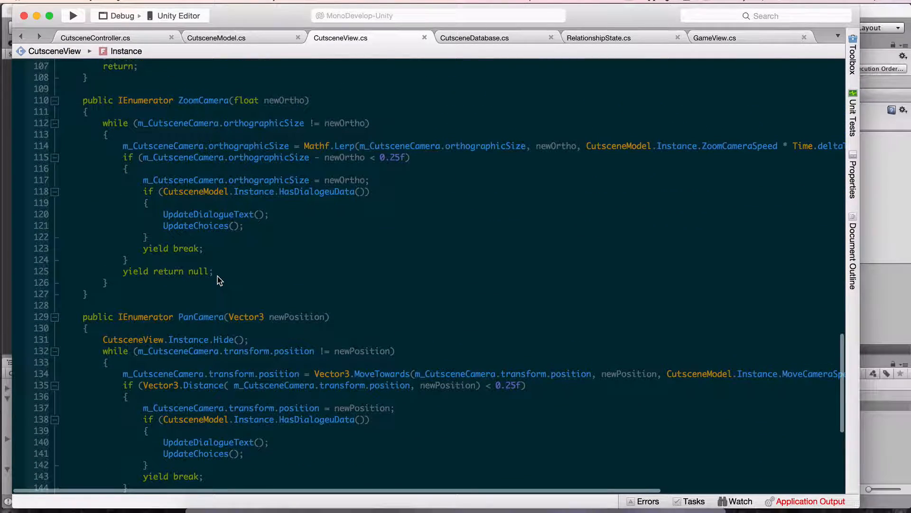
{"action": "mouse_move", "coordinate": [238, 380]}
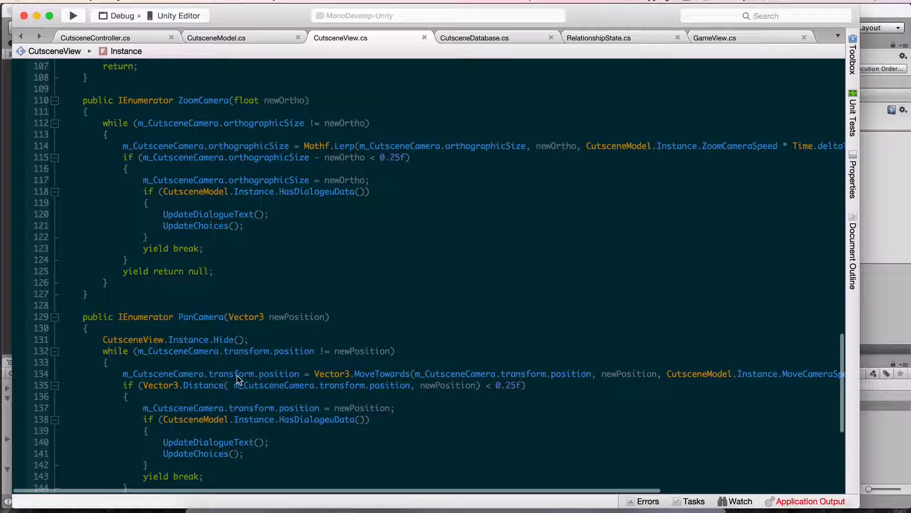
{"action": "scroll", "scroll_direction": "up", "scroll_amount": 3}
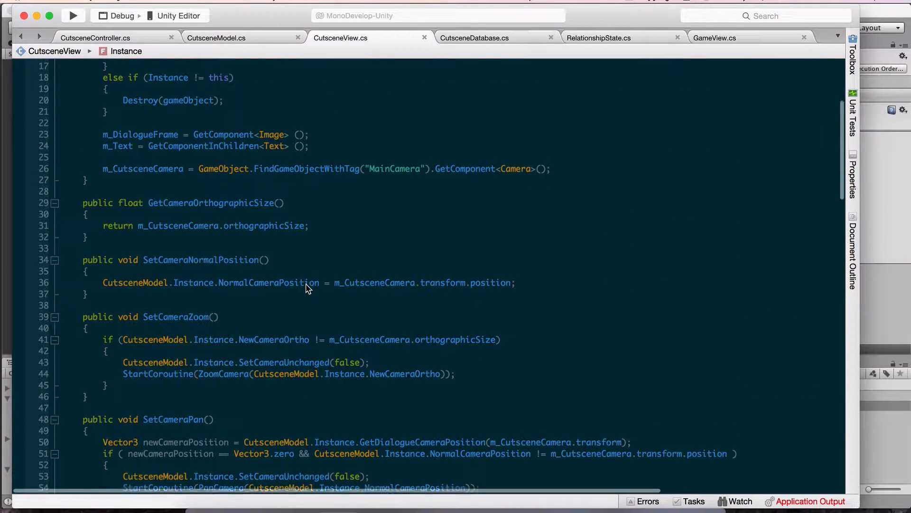
{"action": "scroll", "scroll_direction": "up", "scroll_amount": 3}
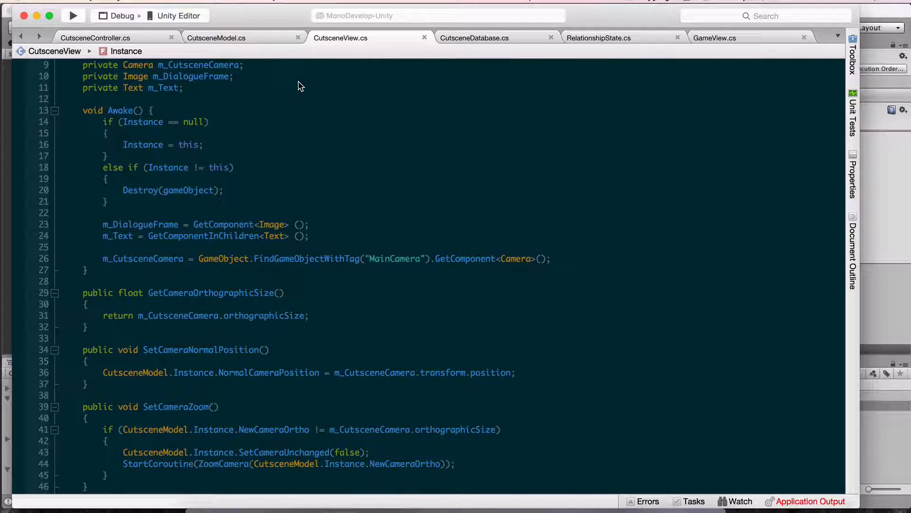
{"action": "mouse_move", "coordinate": [280, 64]}
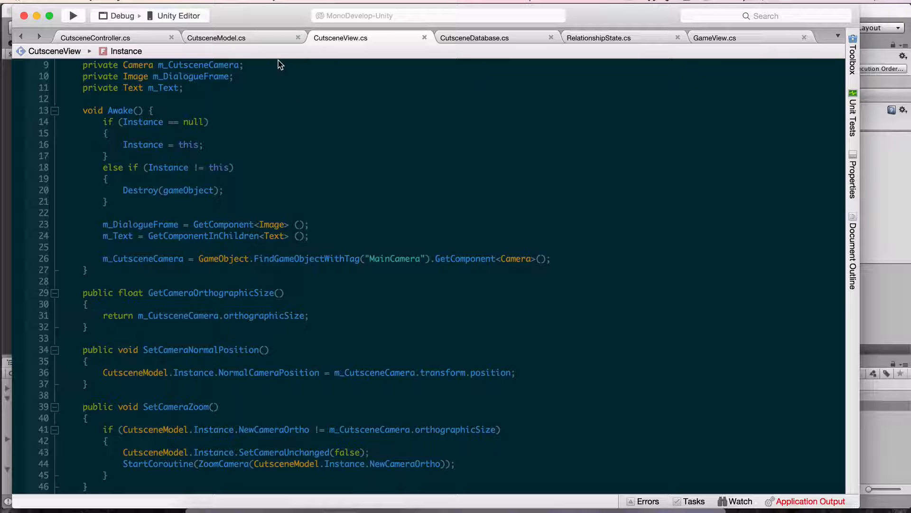
{"action": "left_click", "coordinate": [215, 37]}
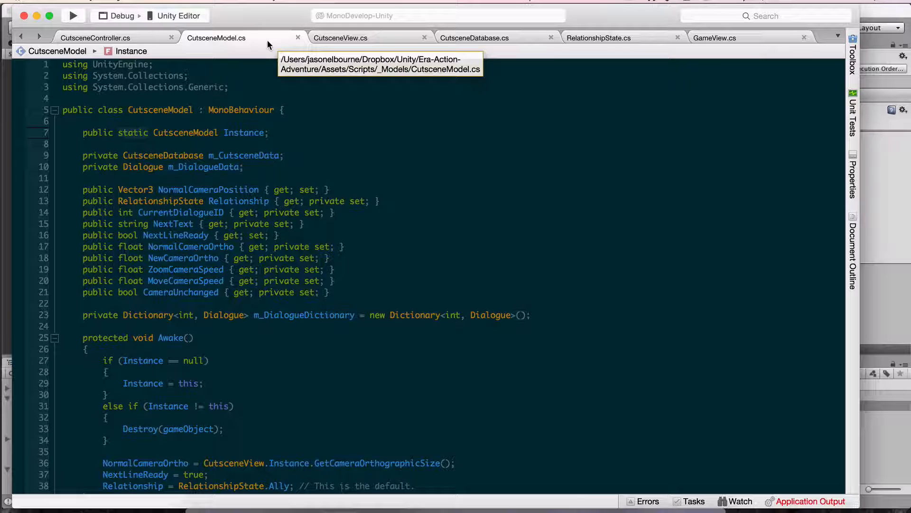
{"action": "left_click", "coordinate": [95, 38]}
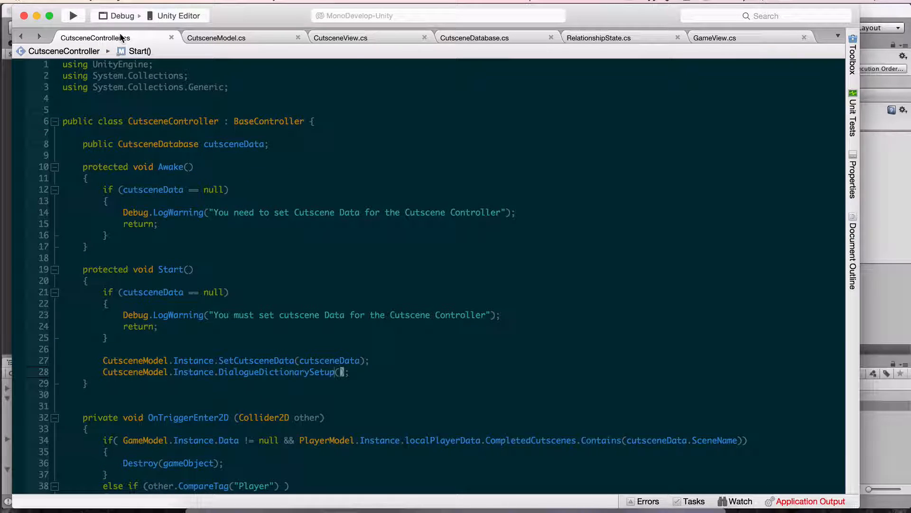
{"action": "mouse_move", "coordinate": [96, 37]}
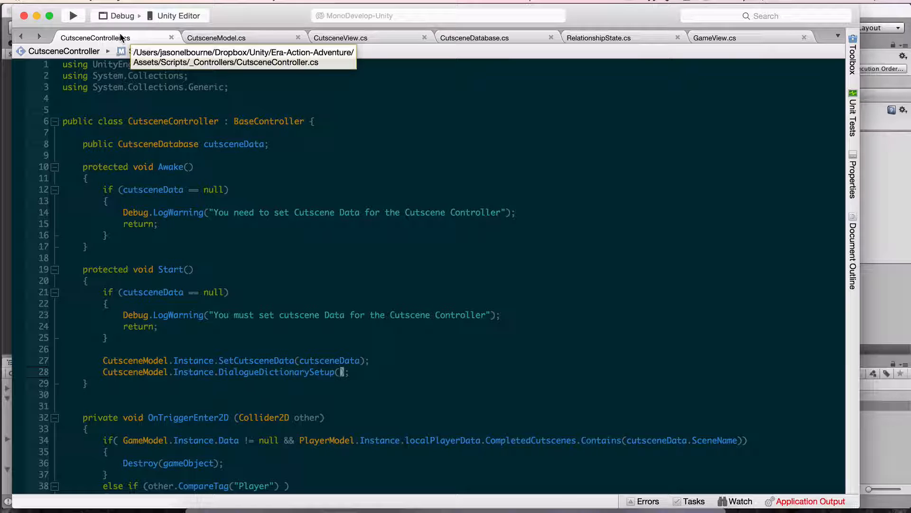
{"action": "mouse_move", "coordinate": [158, 144]}
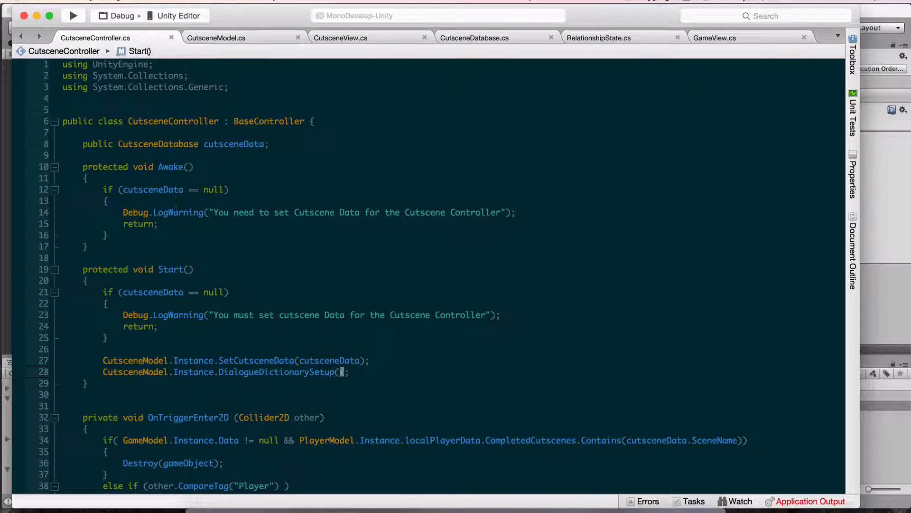
{"action": "left_click", "coordinate": [217, 37]}
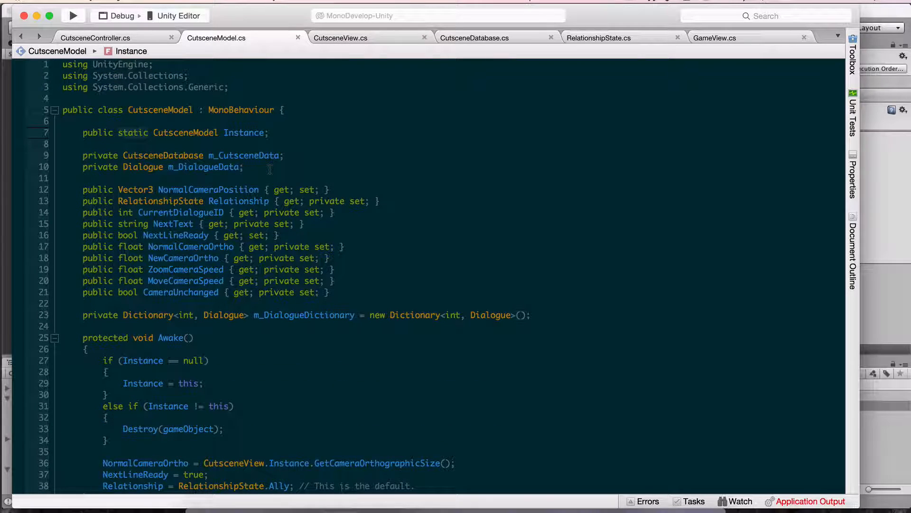
{"action": "mouse_move", "coordinate": [272, 174]}
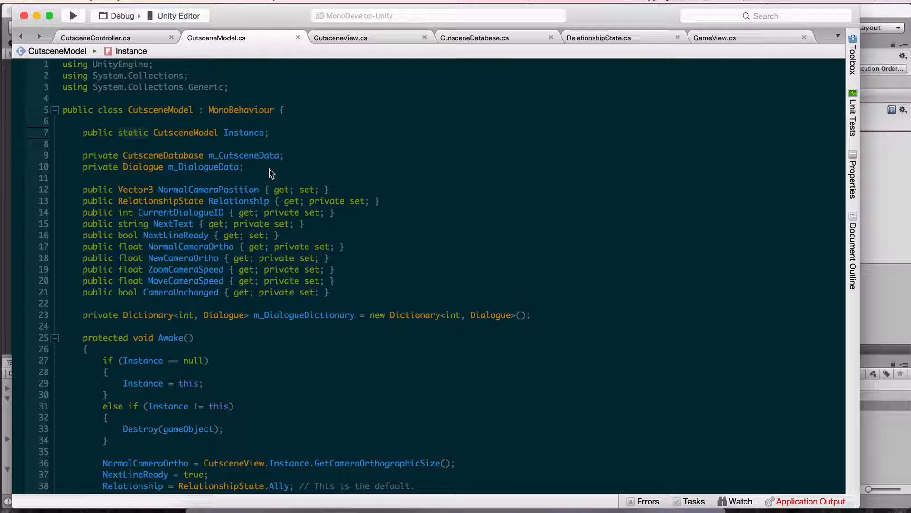
{"action": "mouse_move", "coordinate": [355, 44]}
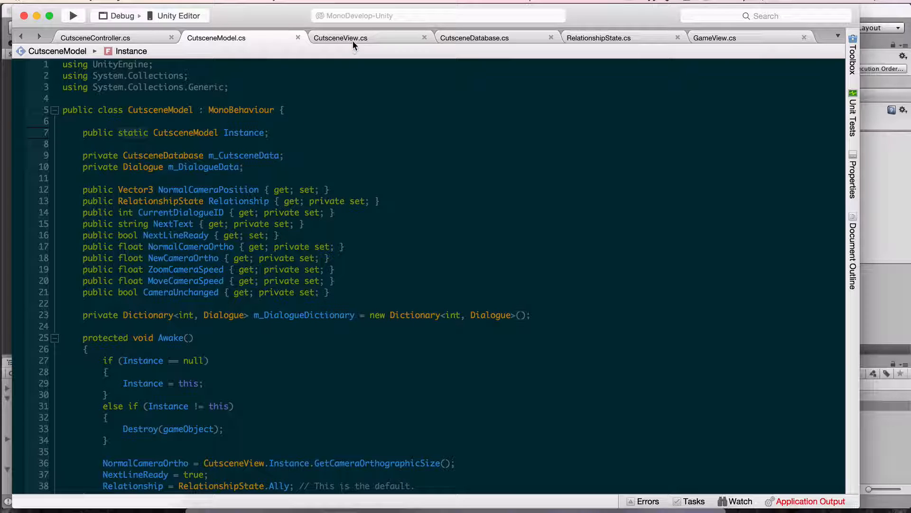
- Scroll through the CutsceneView.cs camera zoom and pan code, then bring back CutsceneModel
{"action": "left_click", "coordinate": [340, 37]}
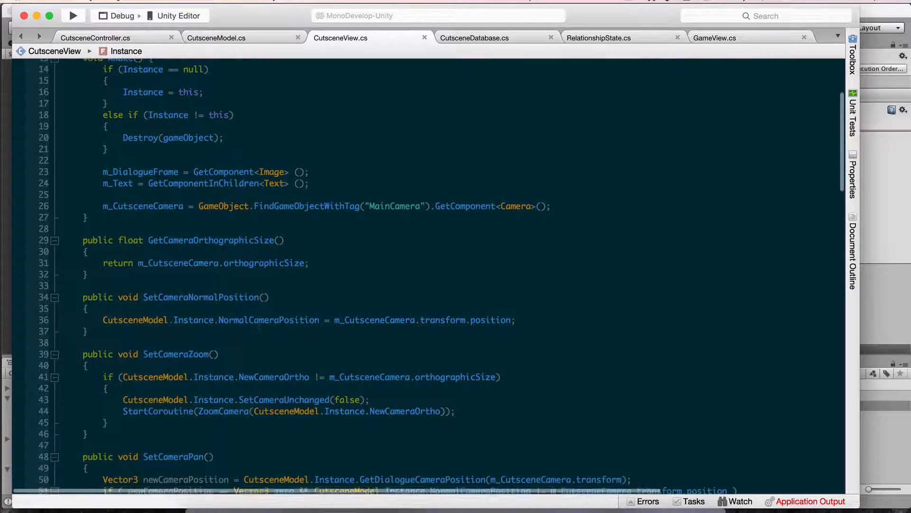
{"action": "scroll", "scroll_direction": "down", "scroll_amount": 3}
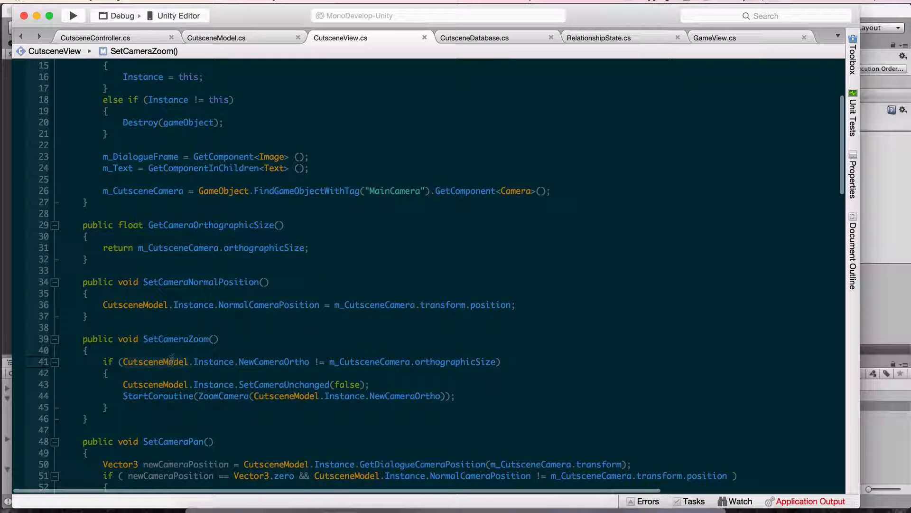
{"action": "mouse_move", "coordinate": [213, 361]}
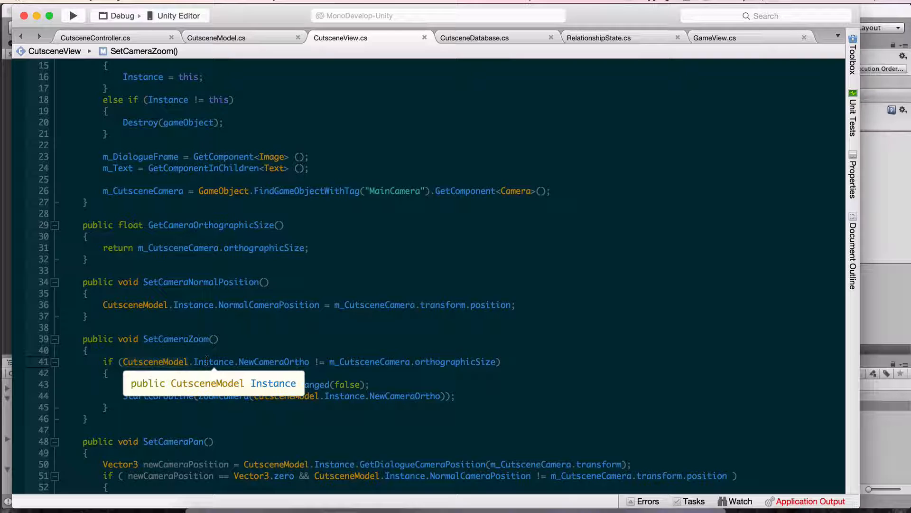
{"action": "mouse_move", "coordinate": [208, 365]}
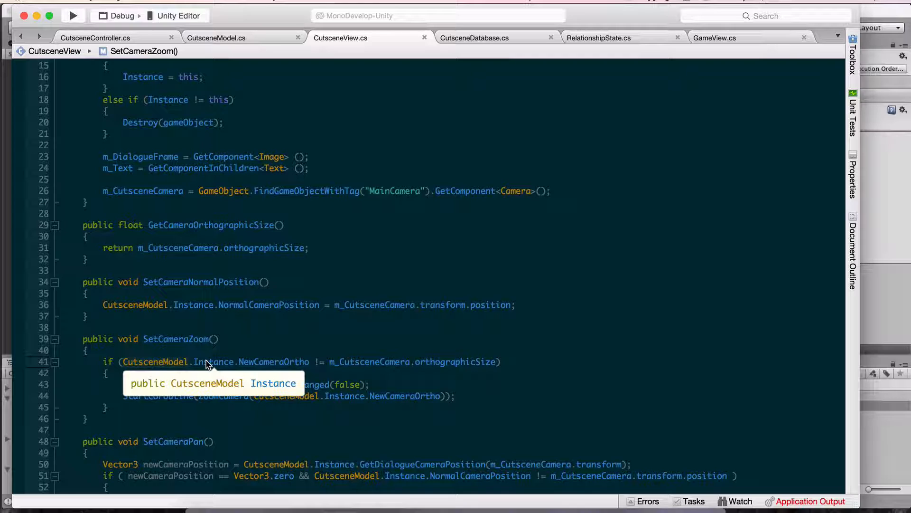
{"action": "mouse_move", "coordinate": [180, 169]}
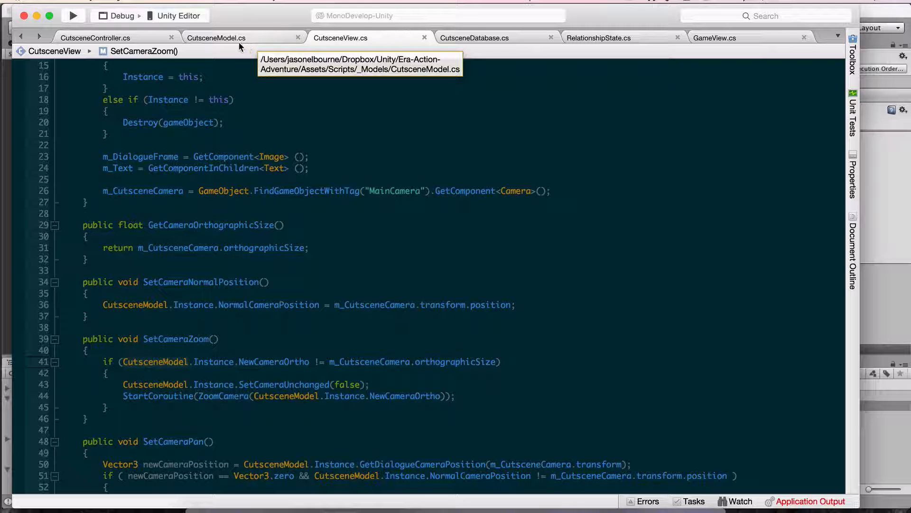
{"action": "left_click", "coordinate": [96, 37]}
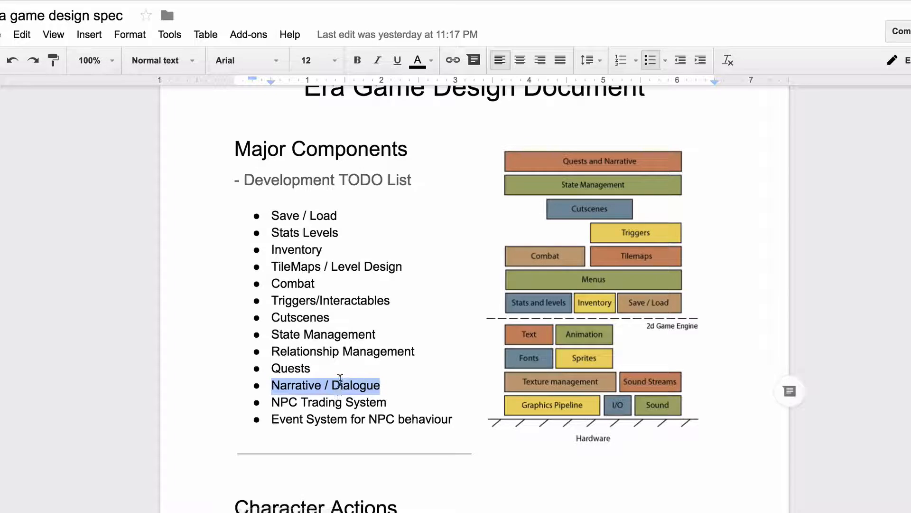
- Append '/Narrative / Dialogue' to the Cutscenes item and delete the old Narrative / Dialogue bullet
{"action": "double_click", "coordinate": [300, 317]}
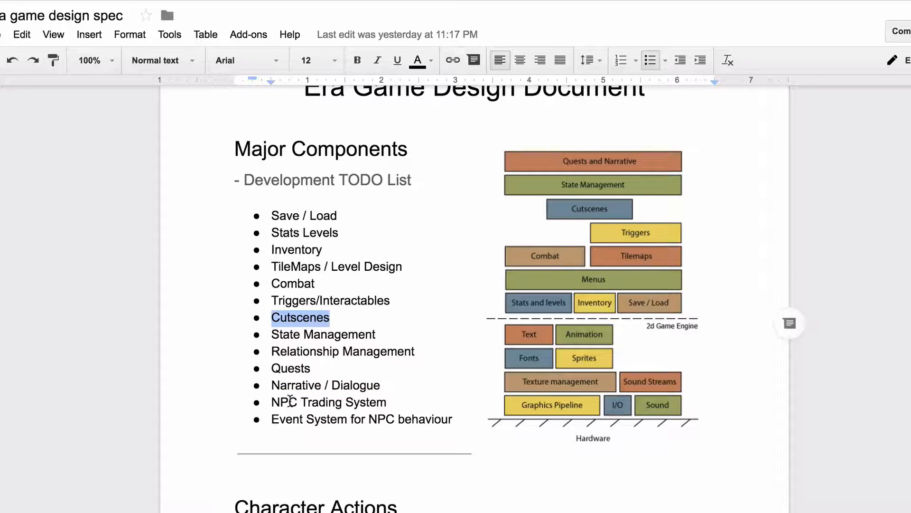
{"action": "mouse_move", "coordinate": [342, 391]}
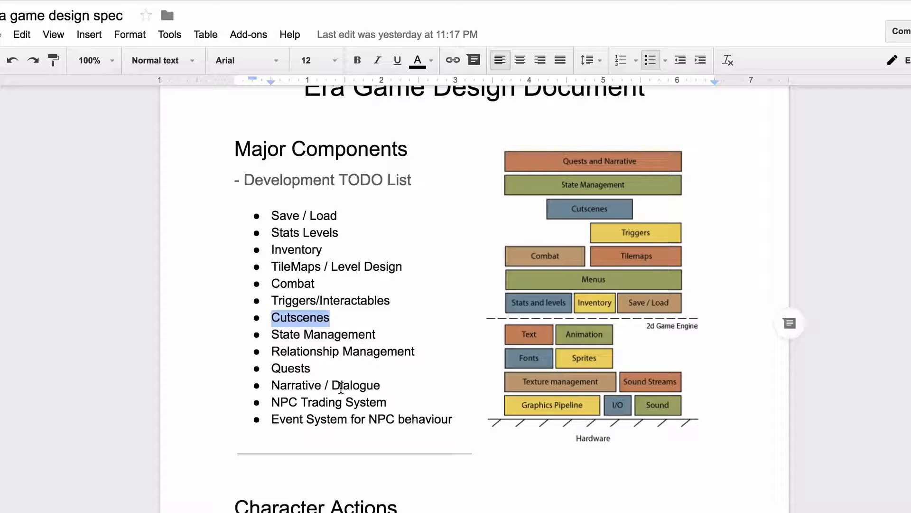
{"action": "double_click", "coordinate": [326, 385]}
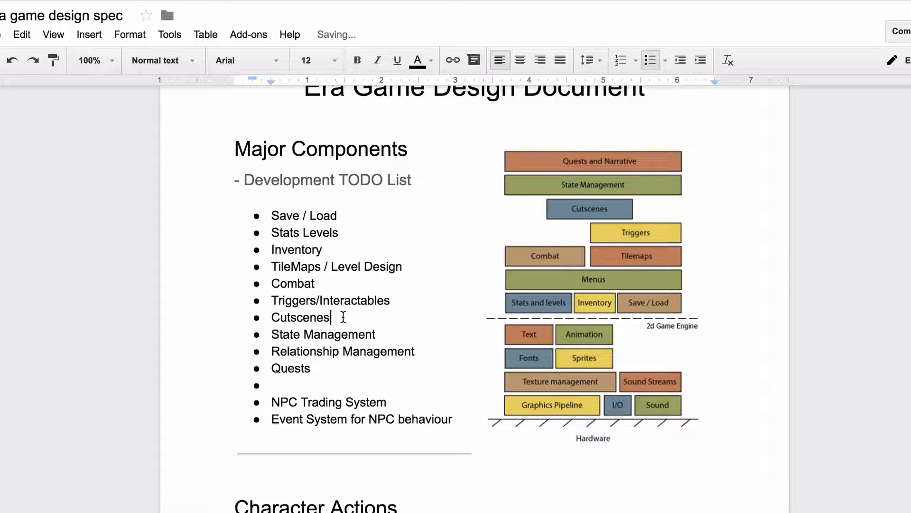
{"action": "type", "text": "/Narrative / Dialogue"}
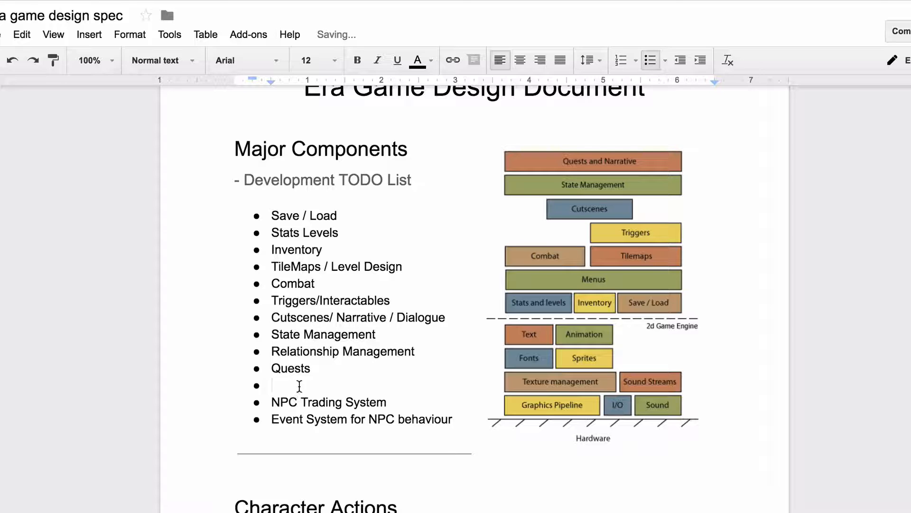
{"action": "key", "text": "Backspace"}
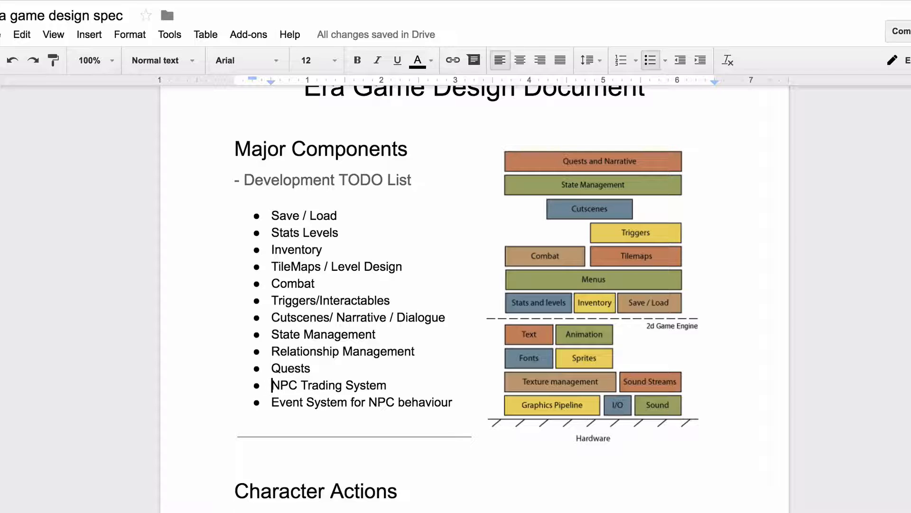
{"action": "mouse_move", "coordinate": [308, 326]}
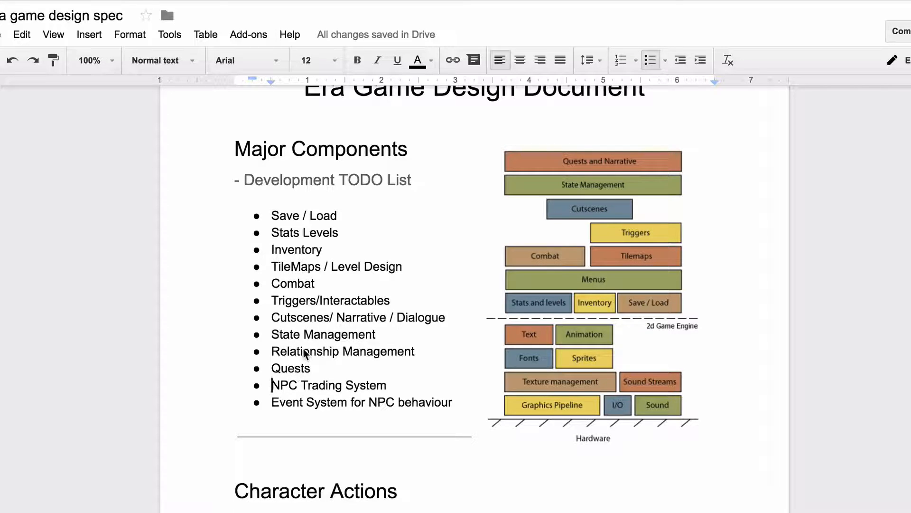
{"action": "mouse_move", "coordinate": [345, 369]}
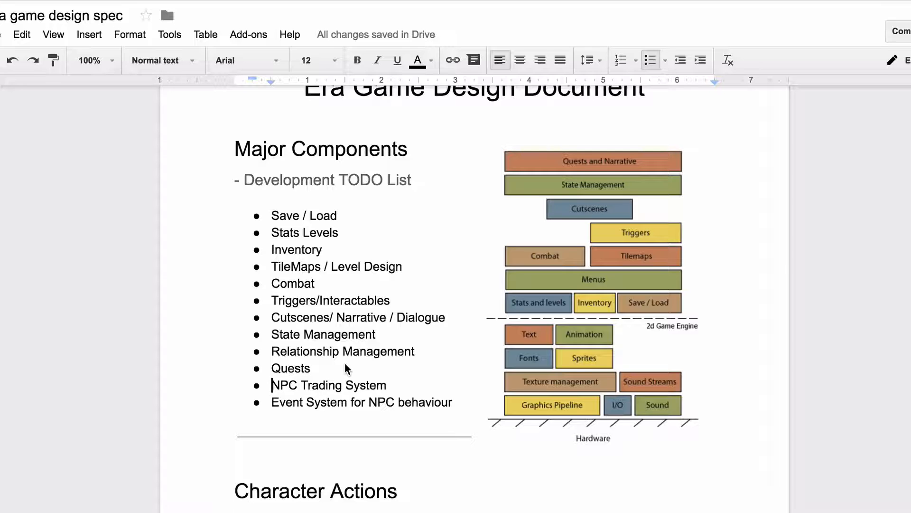
{"action": "mouse_move", "coordinate": [307, 373]}
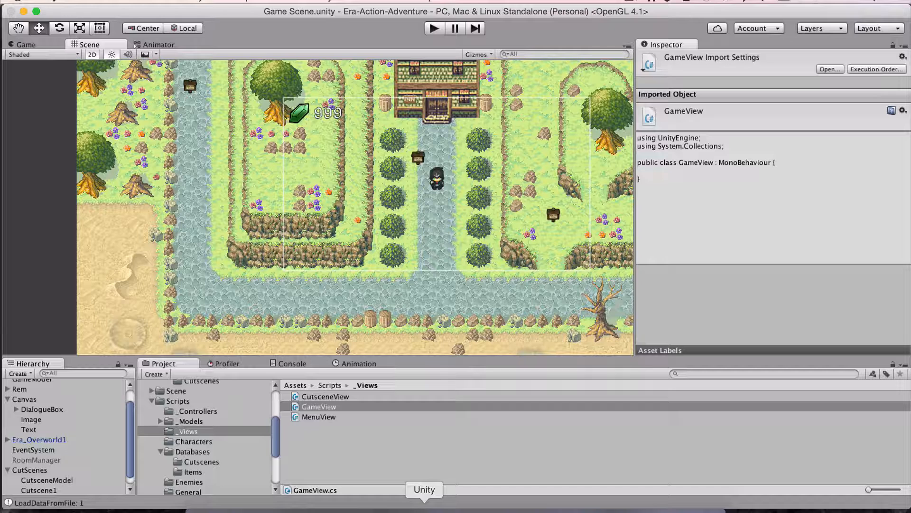
{"action": "mouse_move", "coordinate": [433, 28]}
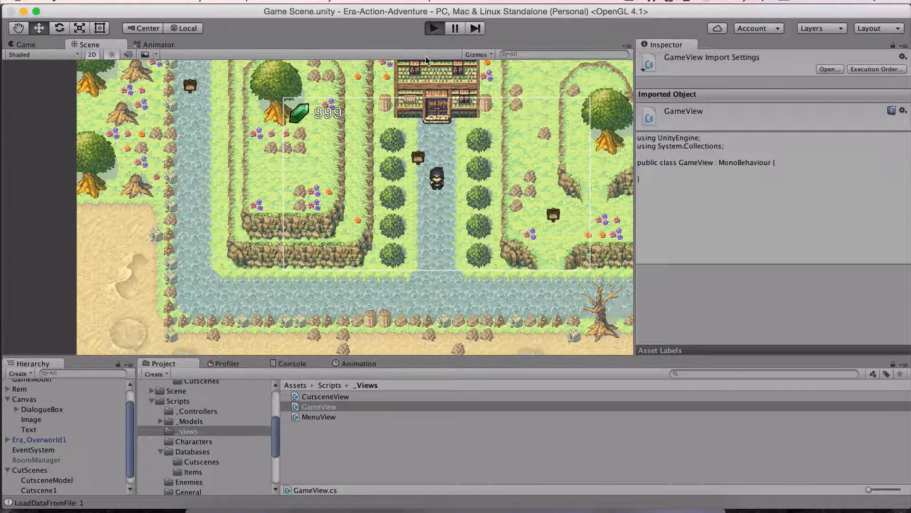
- Enter Play mode in Unity so the overworld scene runs with the player character
{"action": "left_click", "coordinate": [433, 28]}
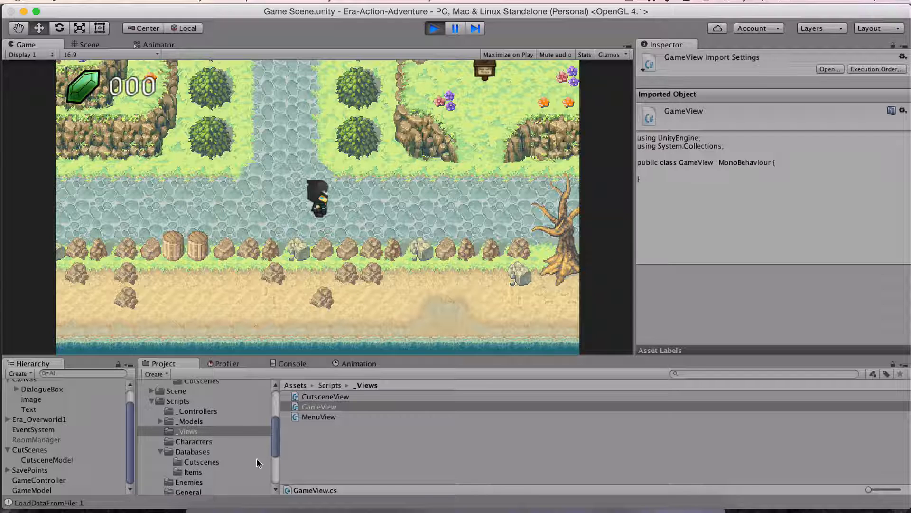
- Browse Resources > Databases > Cutscenes and select Cutscene_RemShopIntro to show it in the Inspector
{"action": "left_click", "coordinate": [193, 451]}
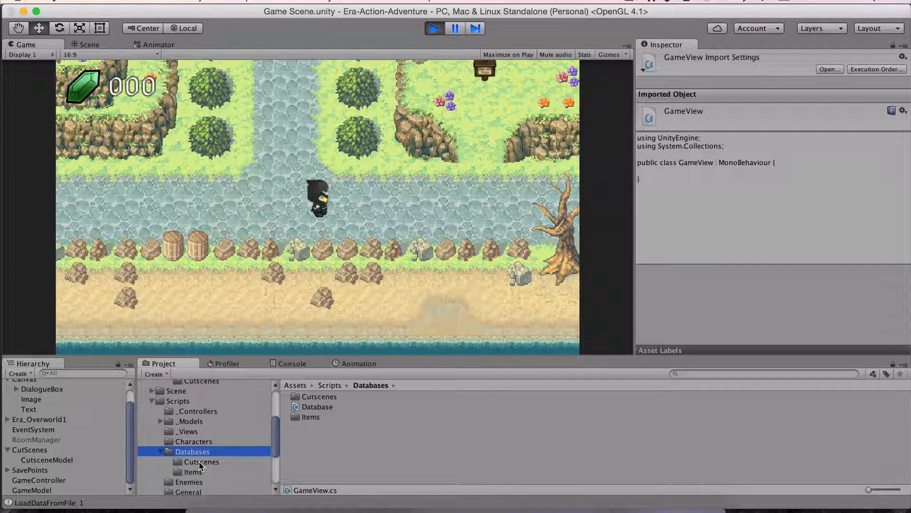
{"action": "left_click", "coordinate": [202, 460]}
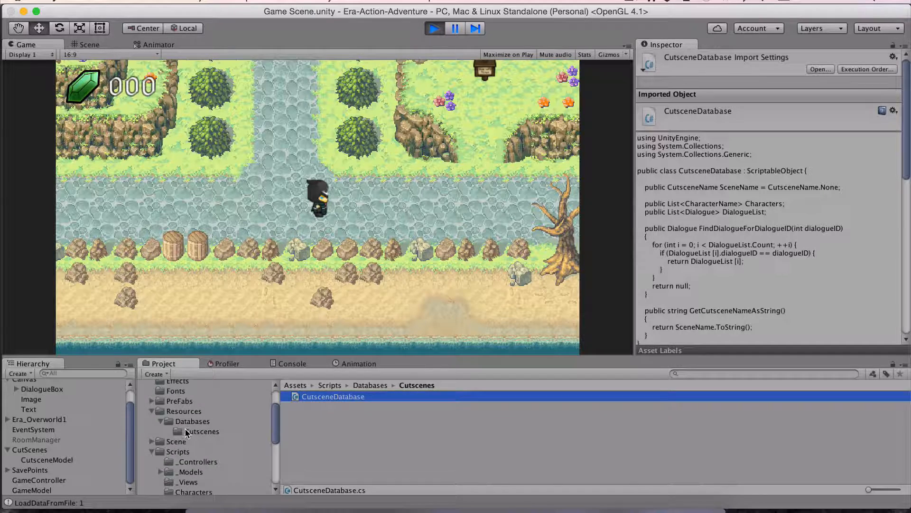
{"action": "left_click", "coordinate": [343, 396]}
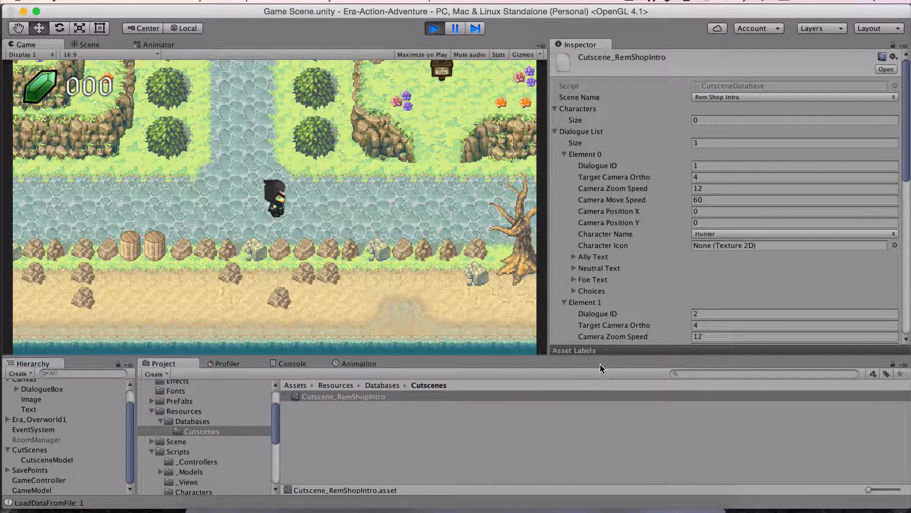
{"action": "left_click", "coordinate": [343, 396]}
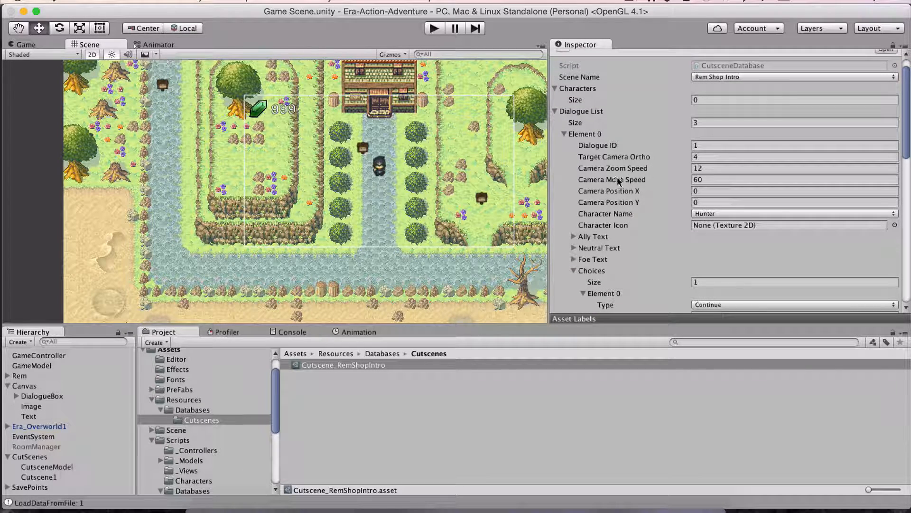
{"action": "left_click", "coordinate": [342, 365]}
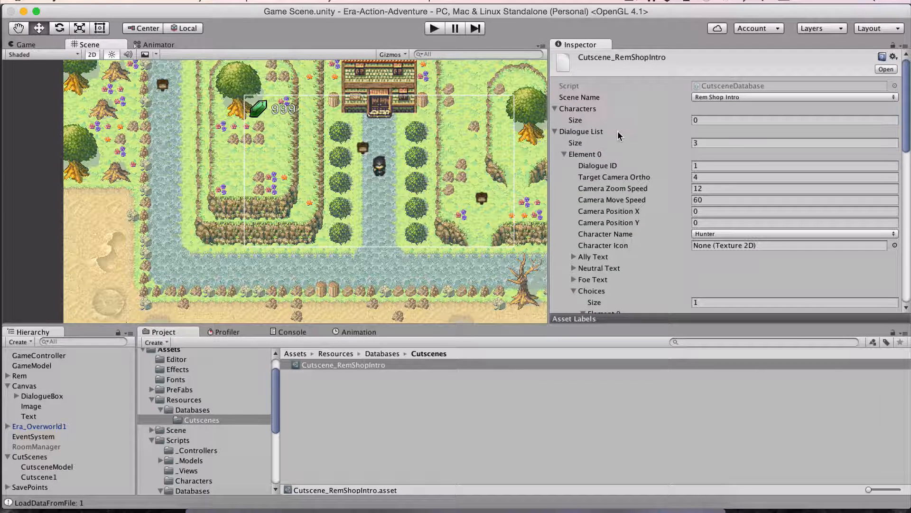
{"action": "scroll", "scroll_direction": "down", "scroll_amount": 3}
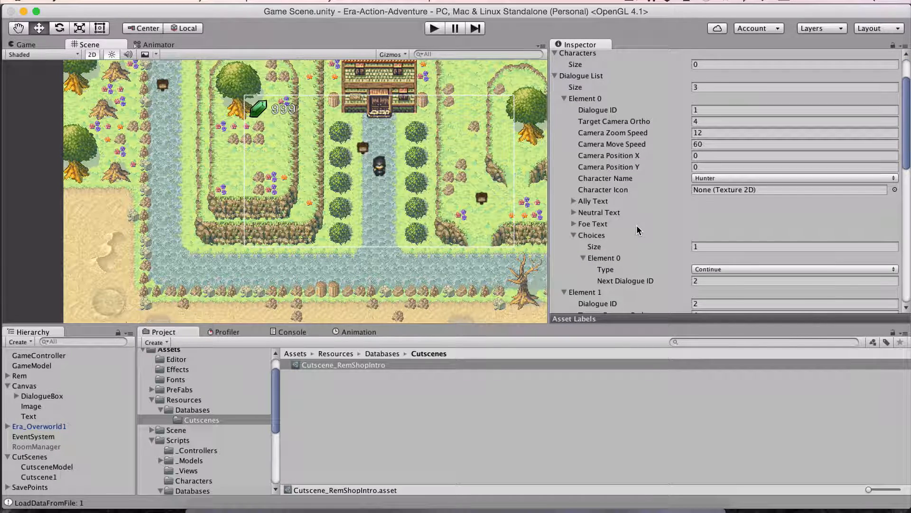
{"action": "scroll", "scroll_direction": "down", "scroll_amount": 3}
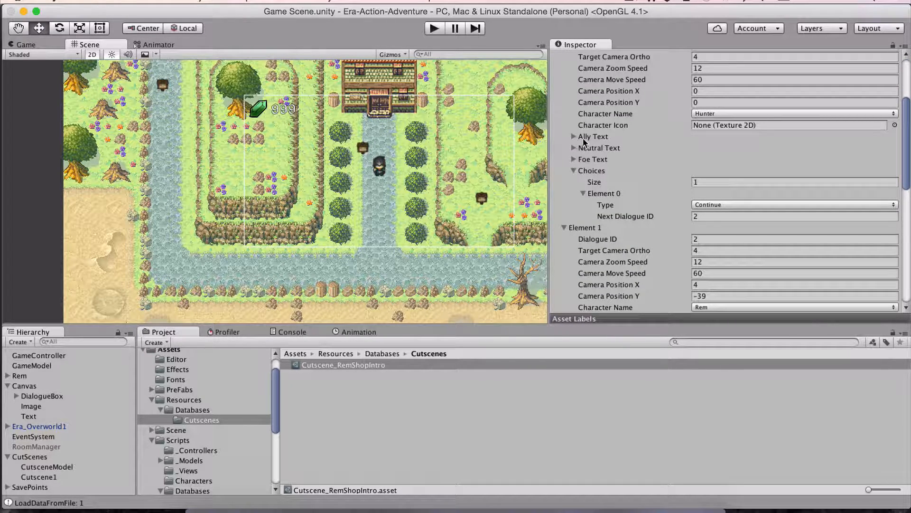
{"action": "mouse_move", "coordinate": [631, 144]}
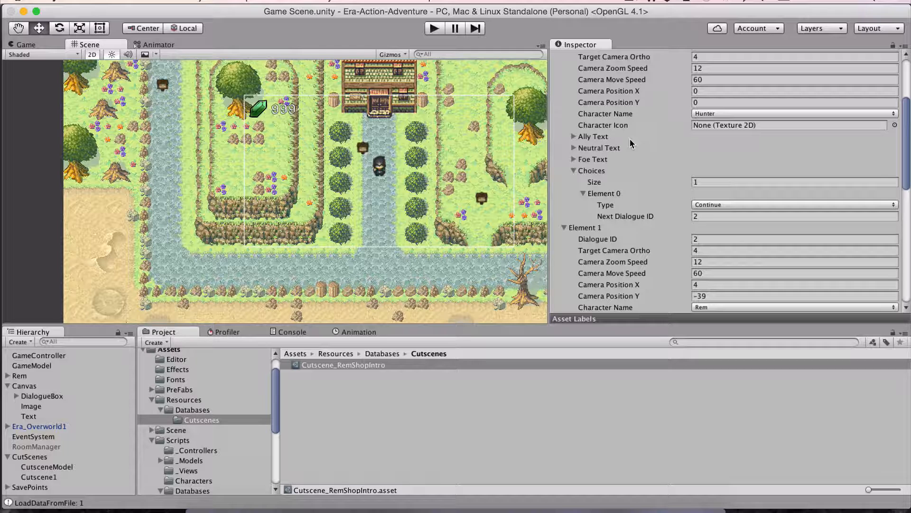
{"action": "mouse_move", "coordinate": [756, 153]}
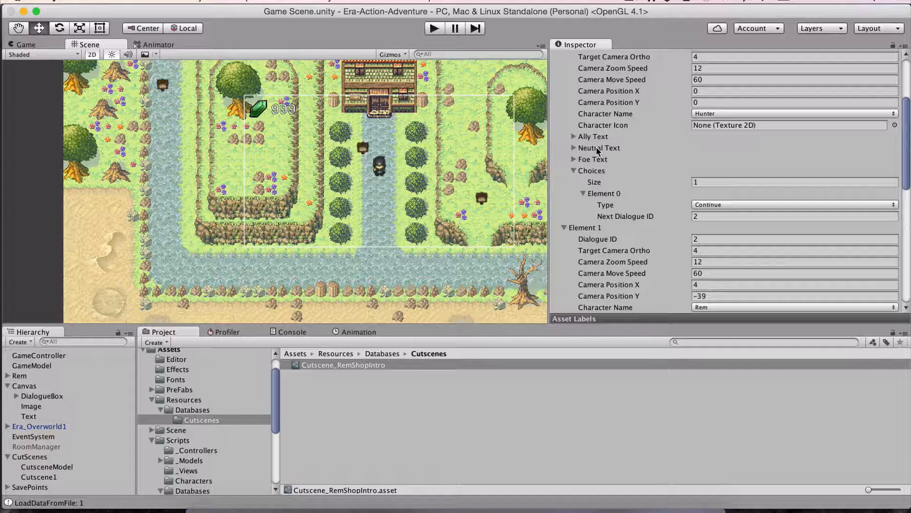
{"action": "left_click", "coordinate": [397, 5]}
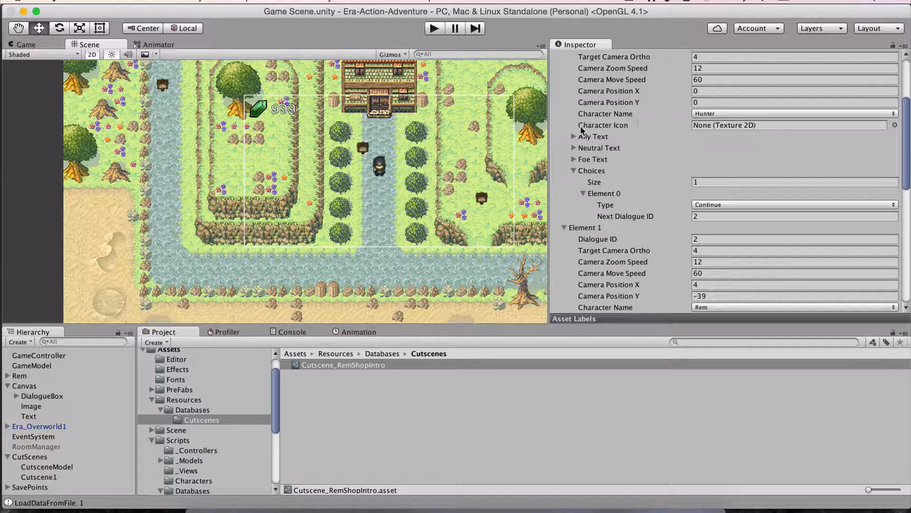
{"action": "mouse_move", "coordinate": [586, 142]}
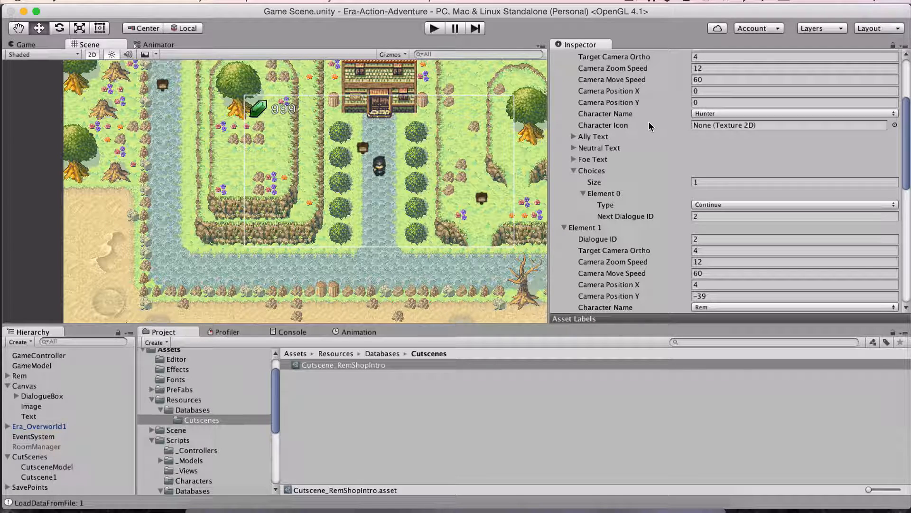
{"action": "left_click", "coordinate": [575, 136]}
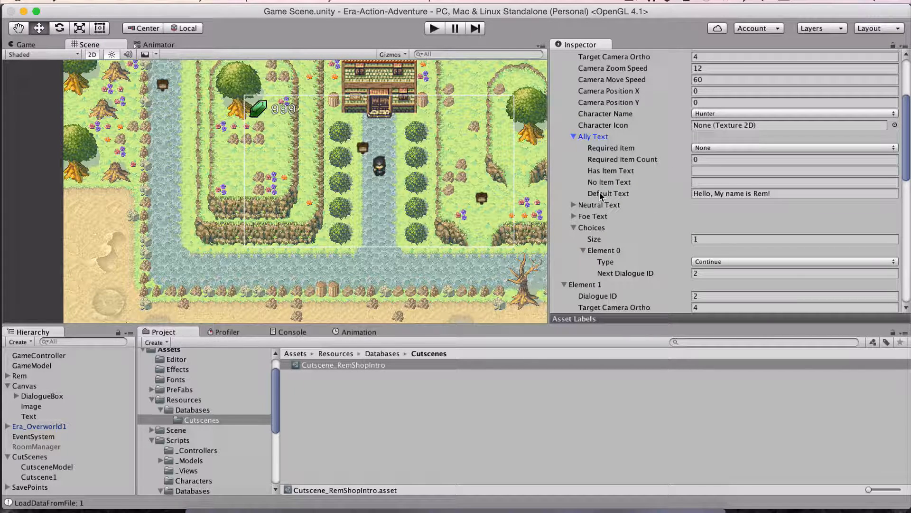
{"action": "left_click", "coordinate": [790, 193]}
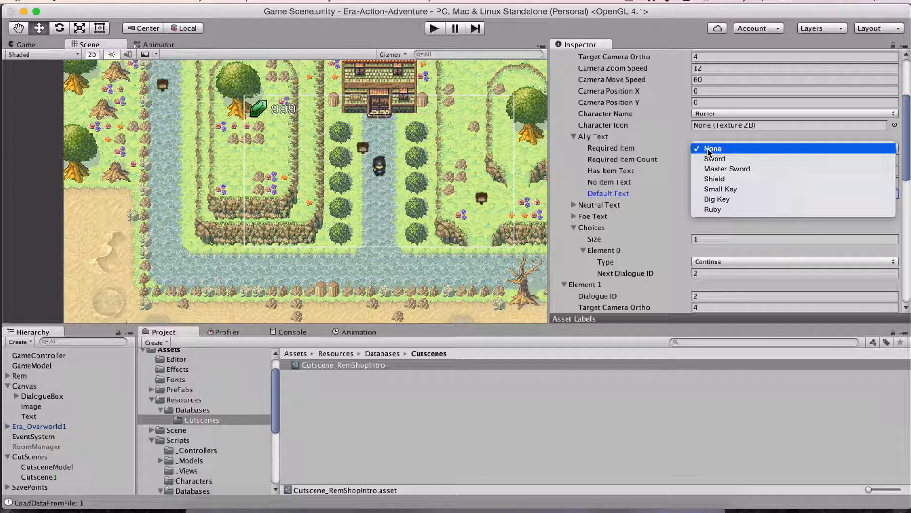
{"action": "left_click", "coordinate": [713, 148]}
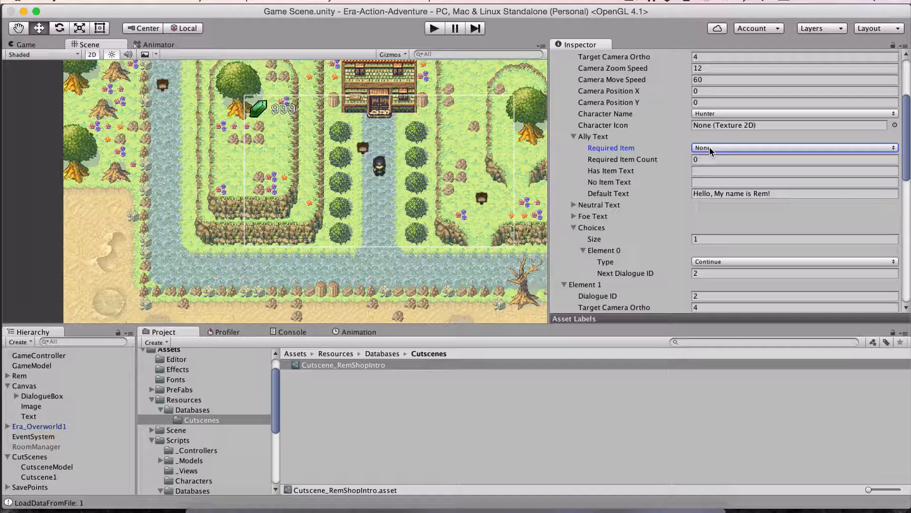
{"action": "left_click", "coordinate": [792, 147]}
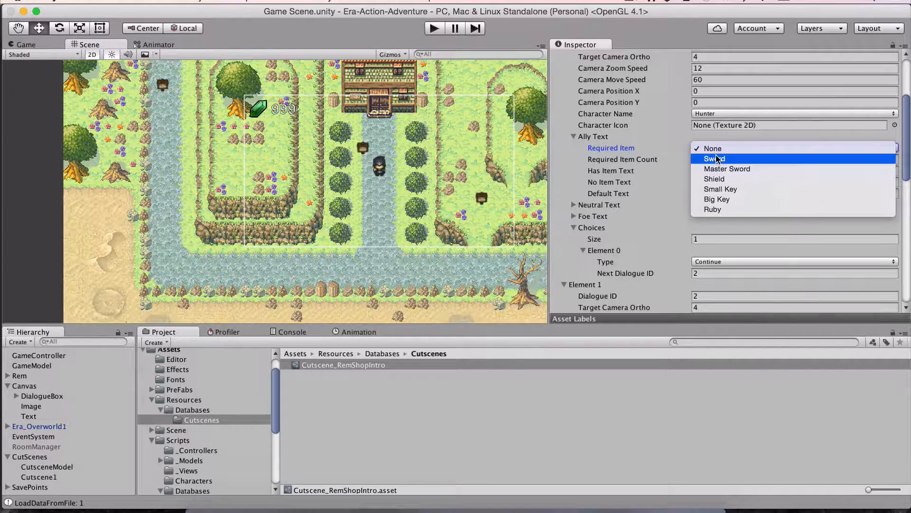
{"action": "left_click", "coordinate": [713, 147]}
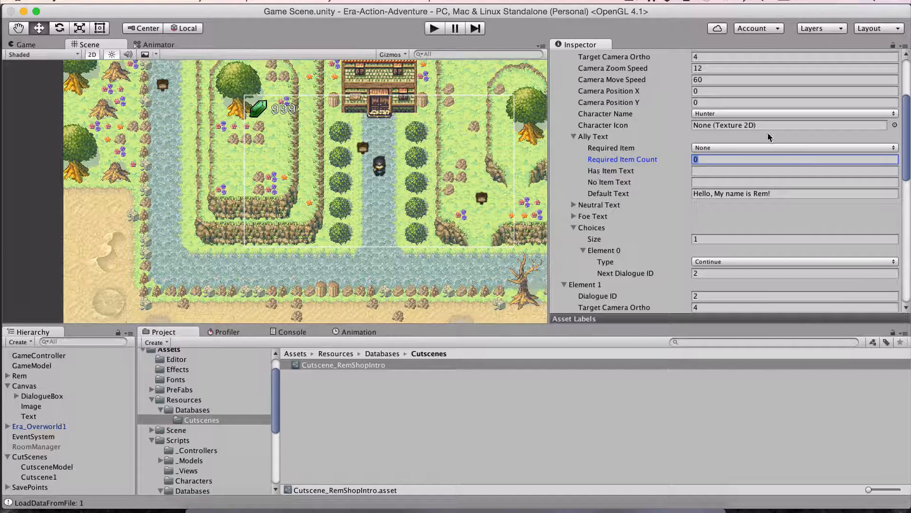
{"action": "mouse_move", "coordinate": [772, 204]}
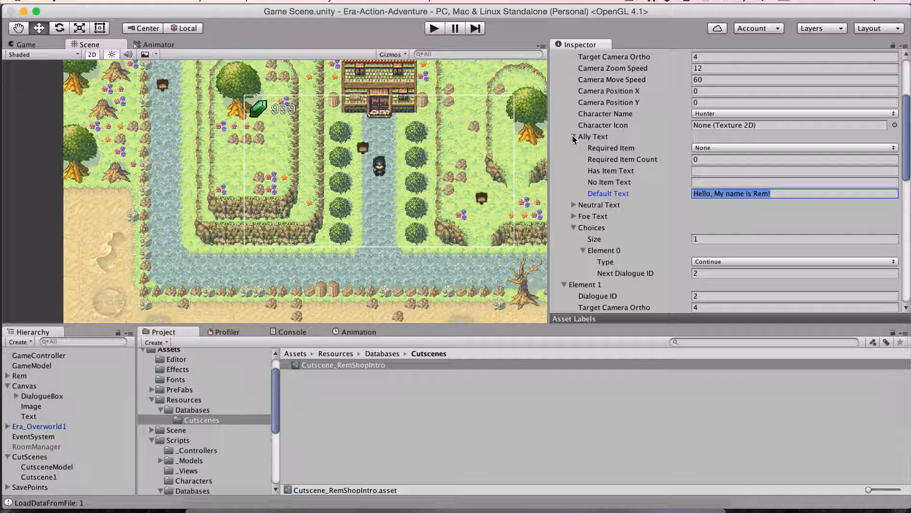
{"action": "left_click", "coordinate": [574, 136]}
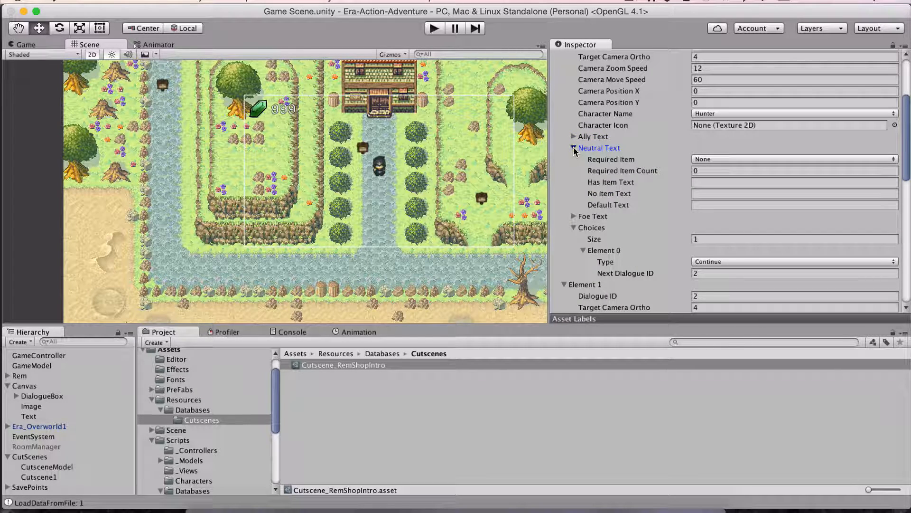
{"action": "left_click", "coordinate": [573, 148]}
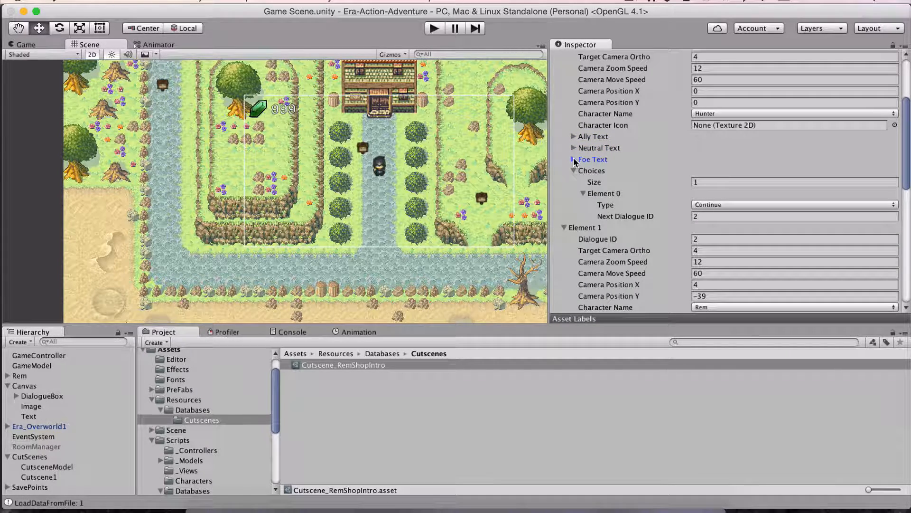